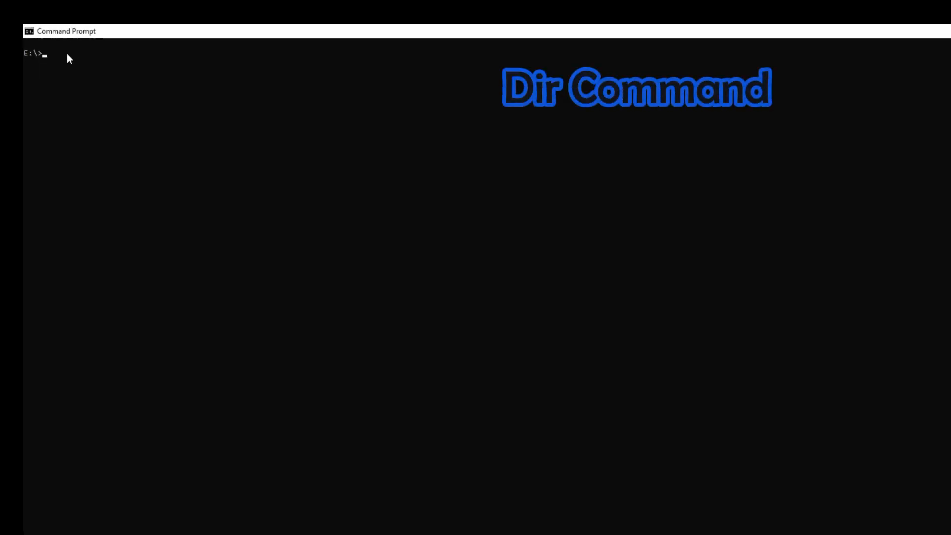
- List drive E with dir, showing folders IT 161, tax returns and urdu software
text(di)
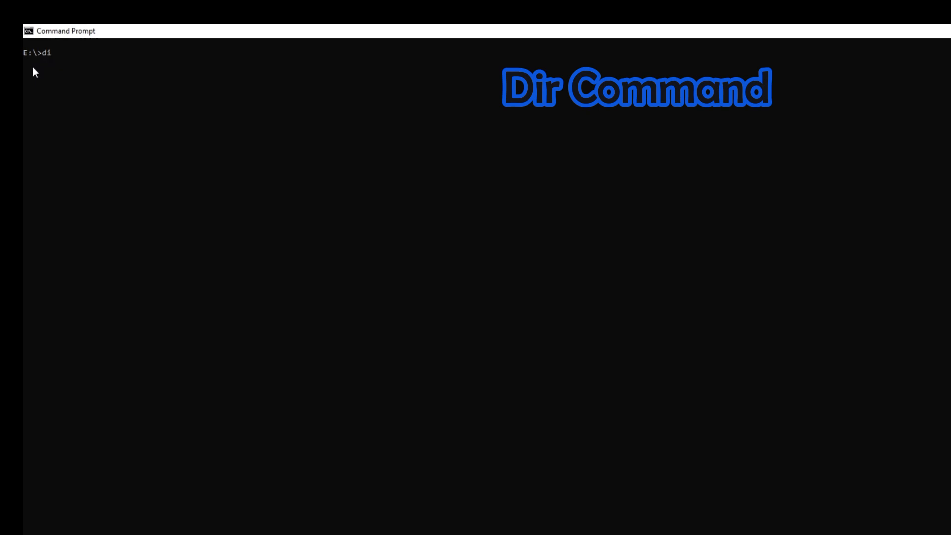
text(r)
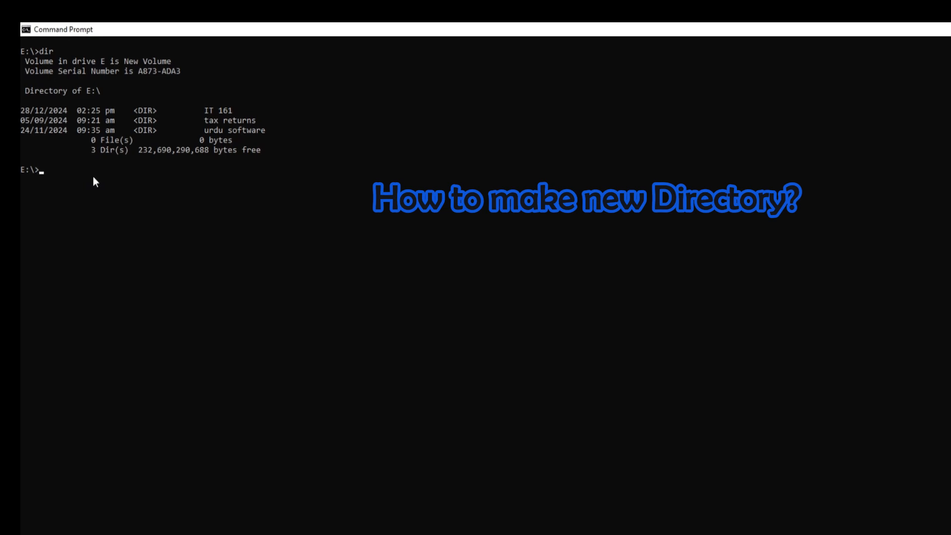
- Create a folder named test with md, then list E:\ to show four folders
text(md)
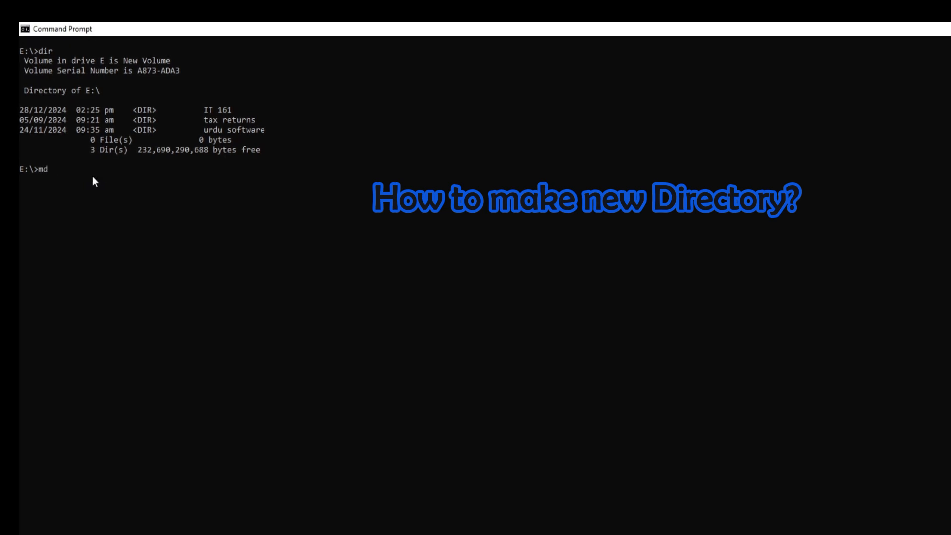
text(test)
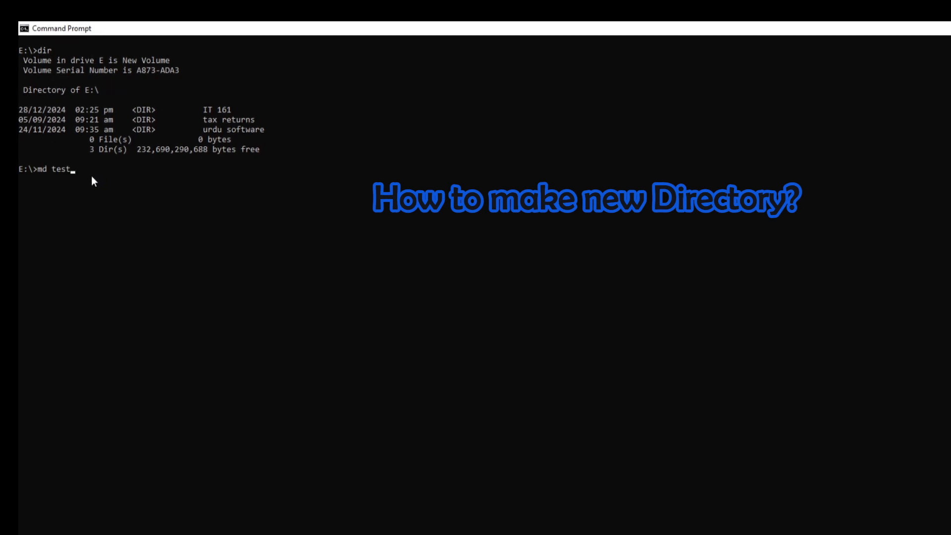
key(enter)
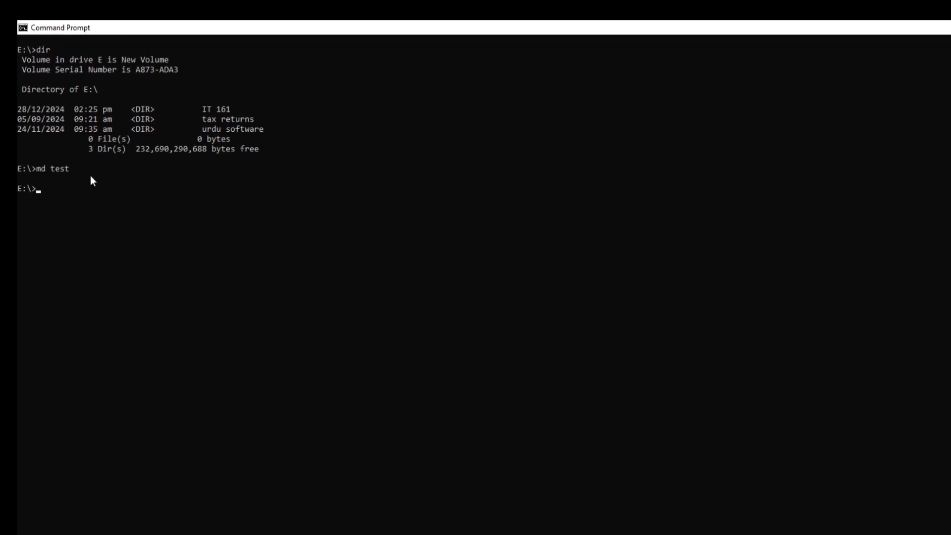
text(dir)
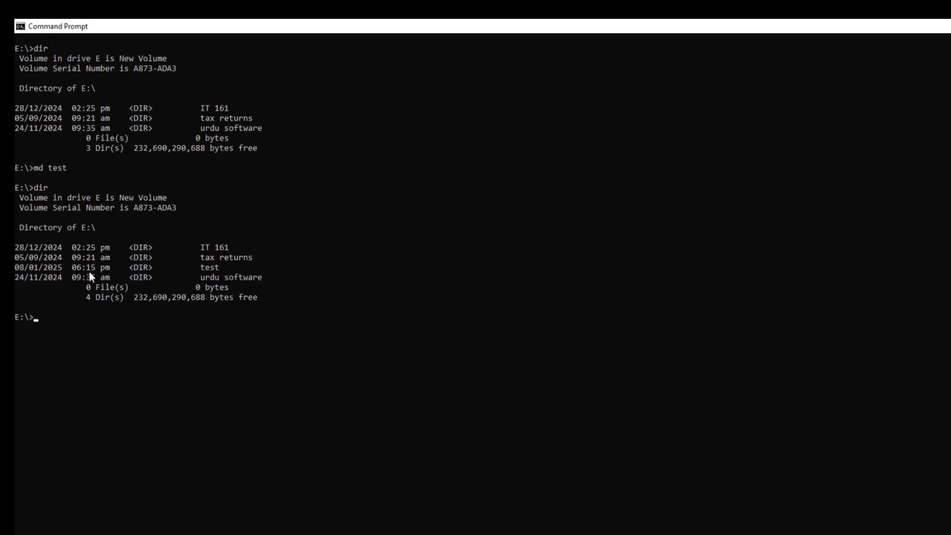
mouse_move(54, 321)
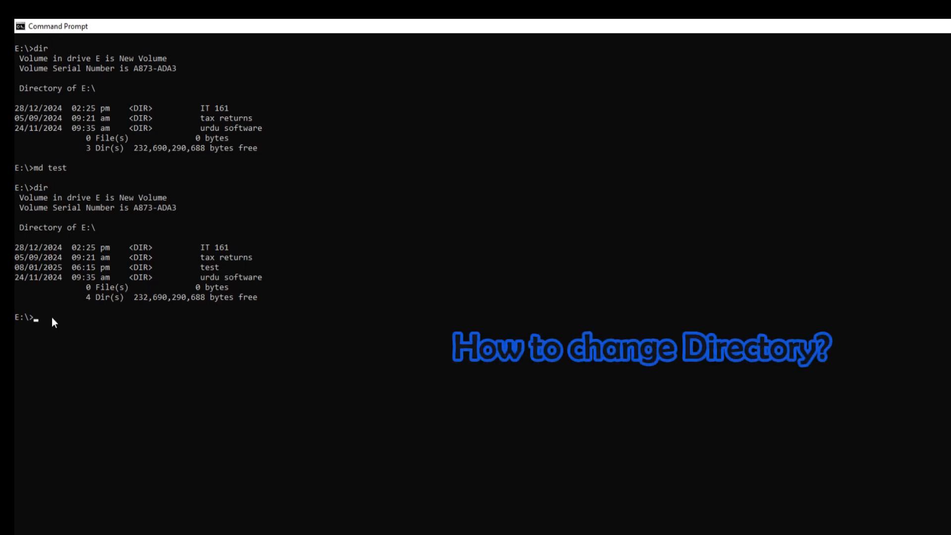
- Change into the test folder with cd test, then return to the E:\ root
text(cd)
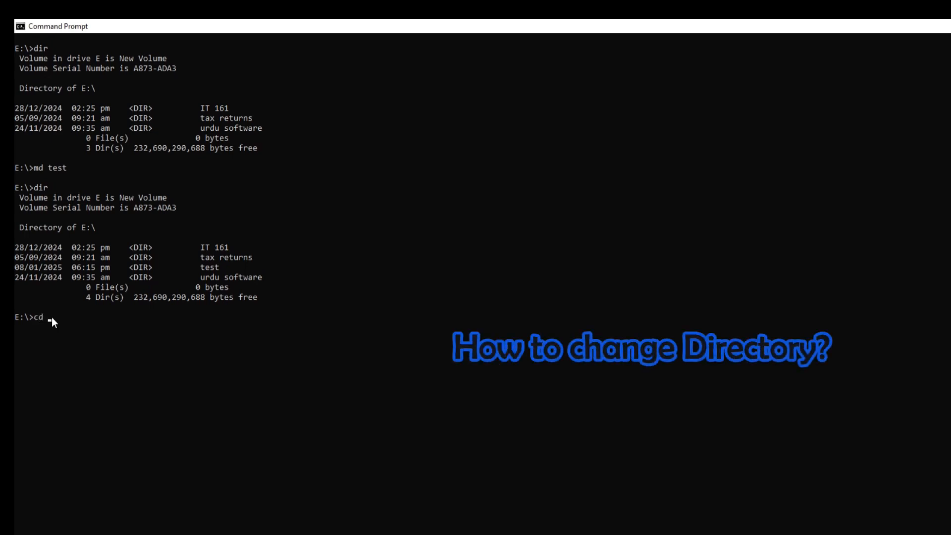
text(t)
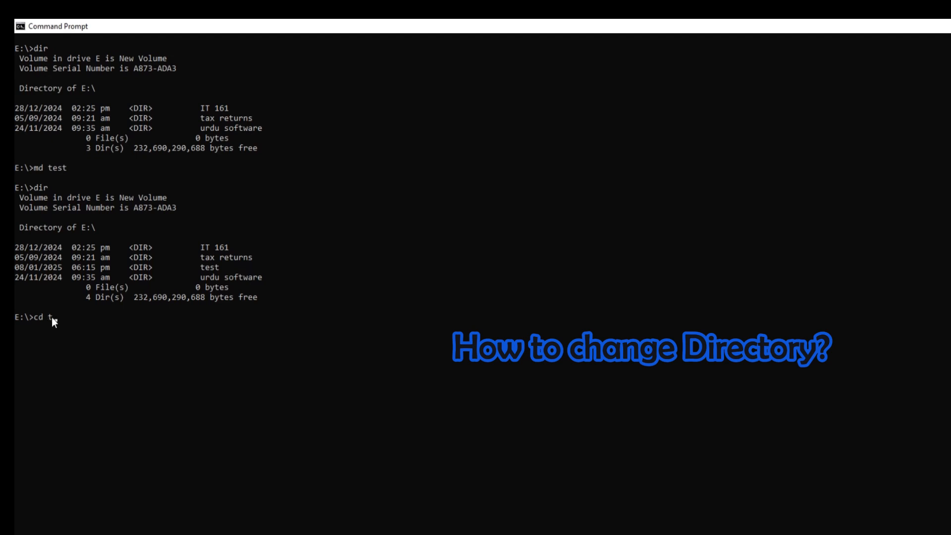
text(est)
text(cd..)
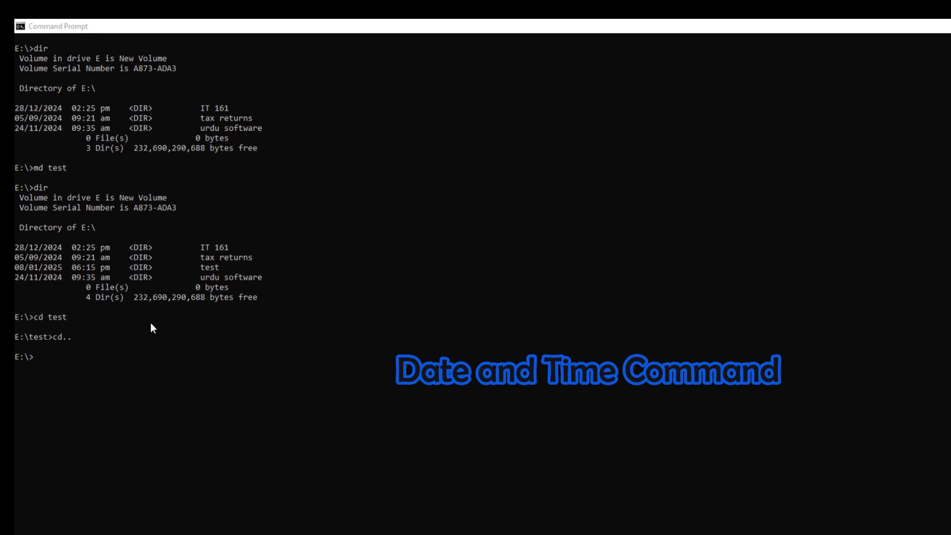
mouse_move(192, 366)
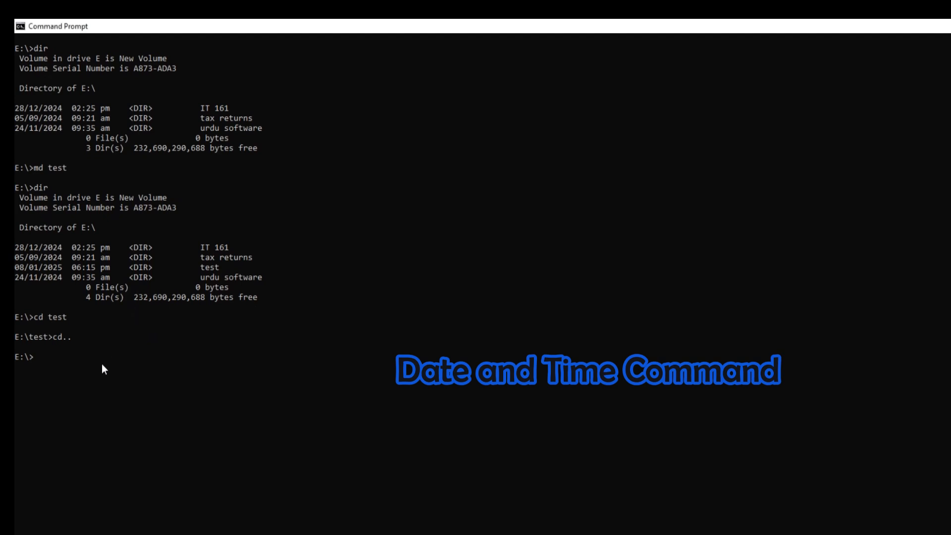
- Display the current date 08/01/2025, then request the current time
text(date)
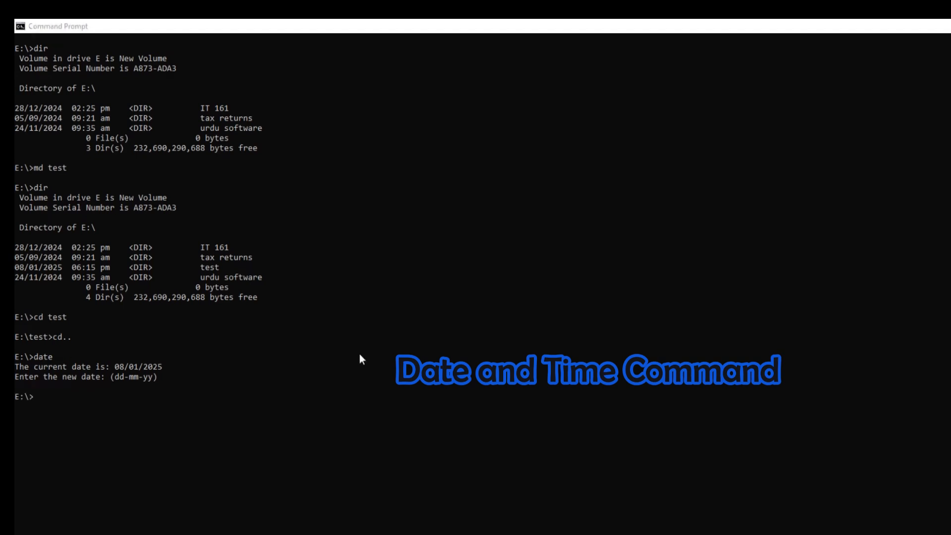
mouse_move(328, 403)
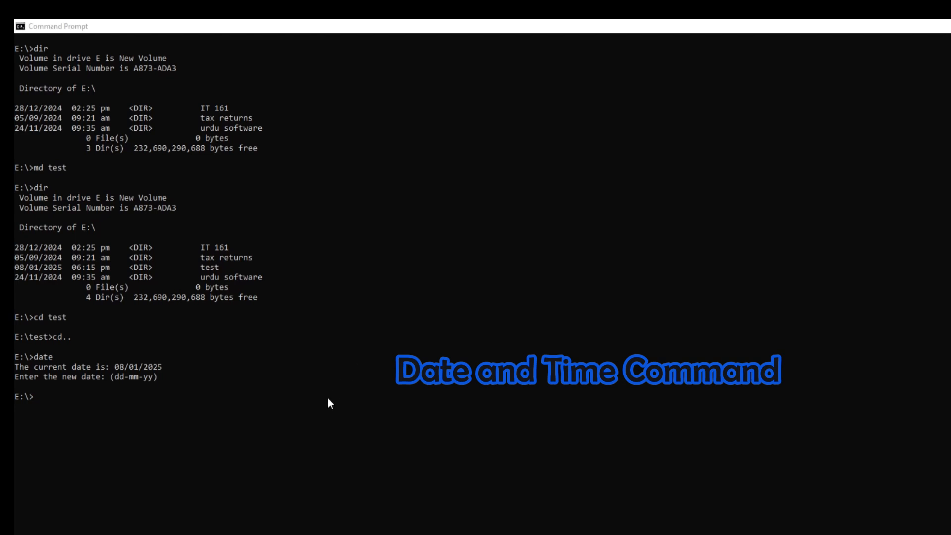
text(ti)
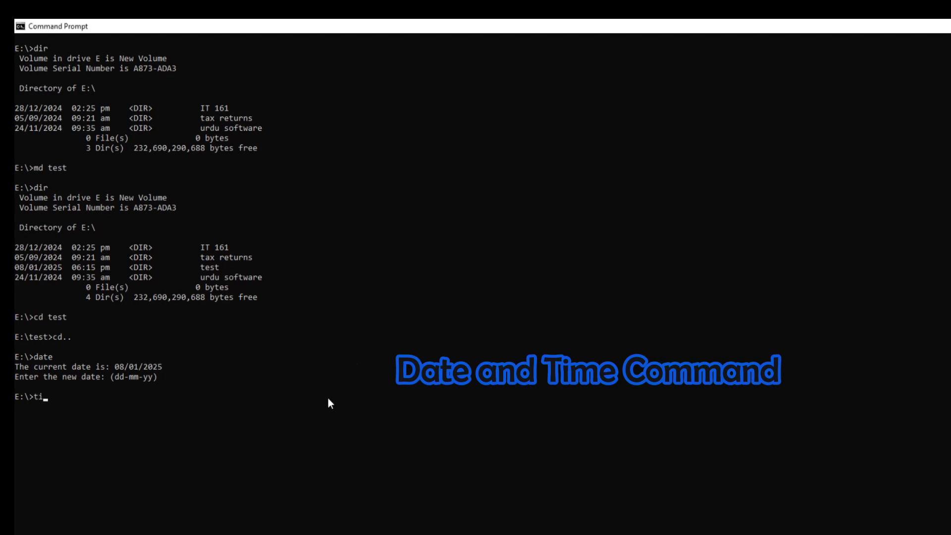
text(me')
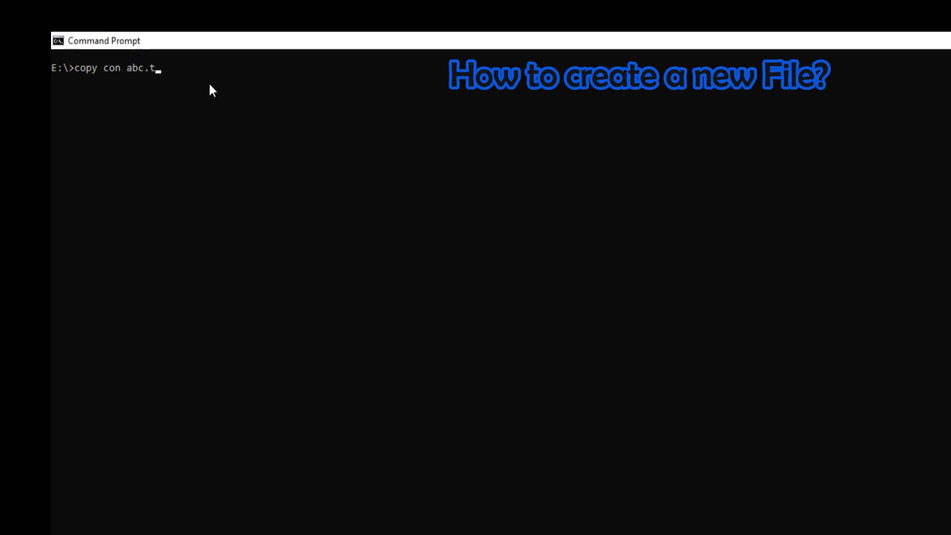
- Create abc.txt via copy con containing 'welcome to computer gateway channel'
text(xt)
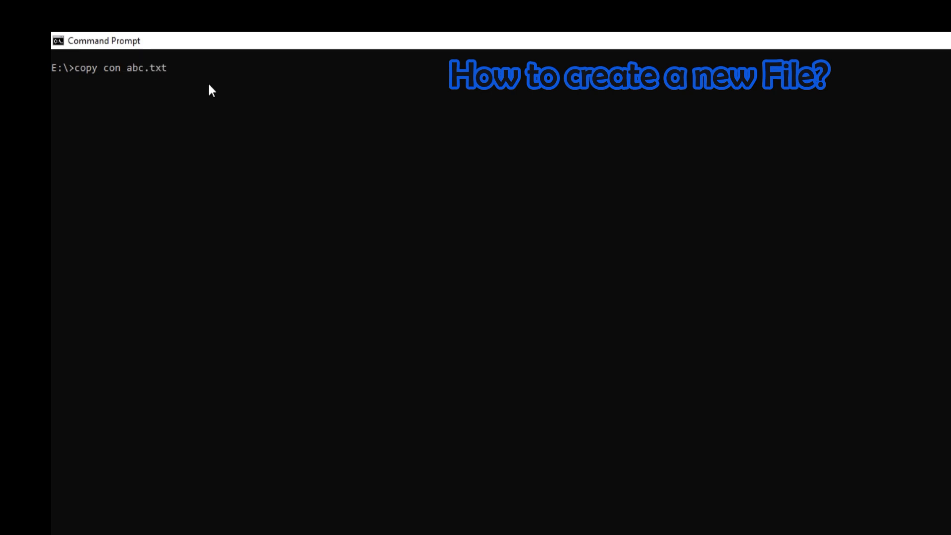
key(enter)
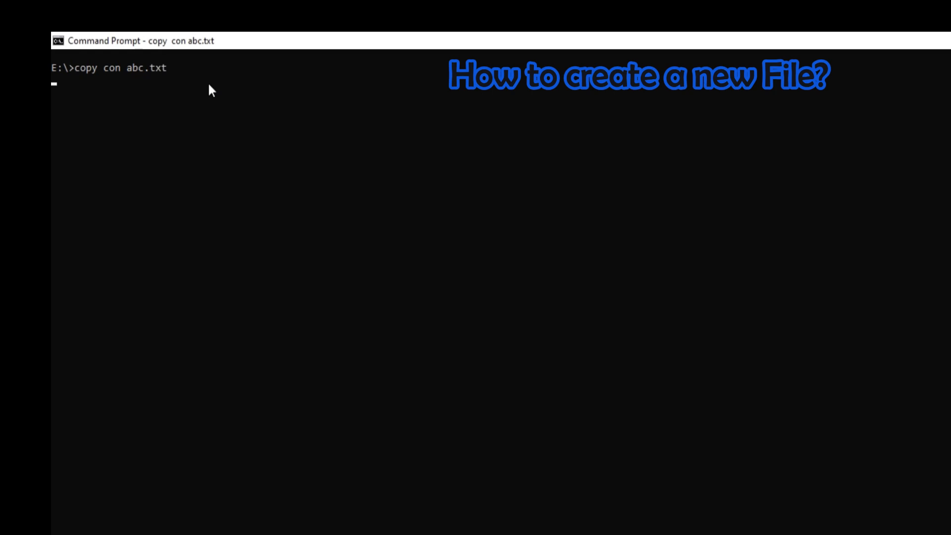
text(wel)
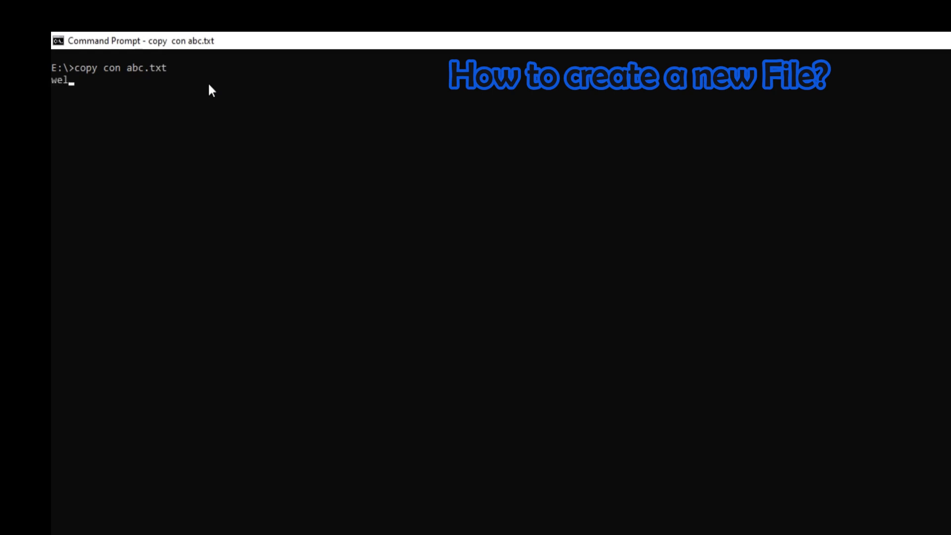
text(come to)
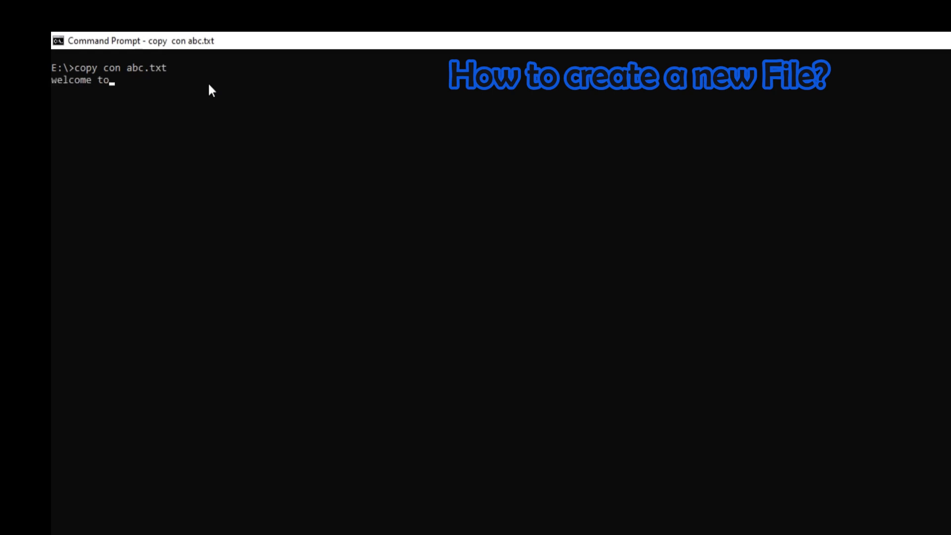
text(computer g)
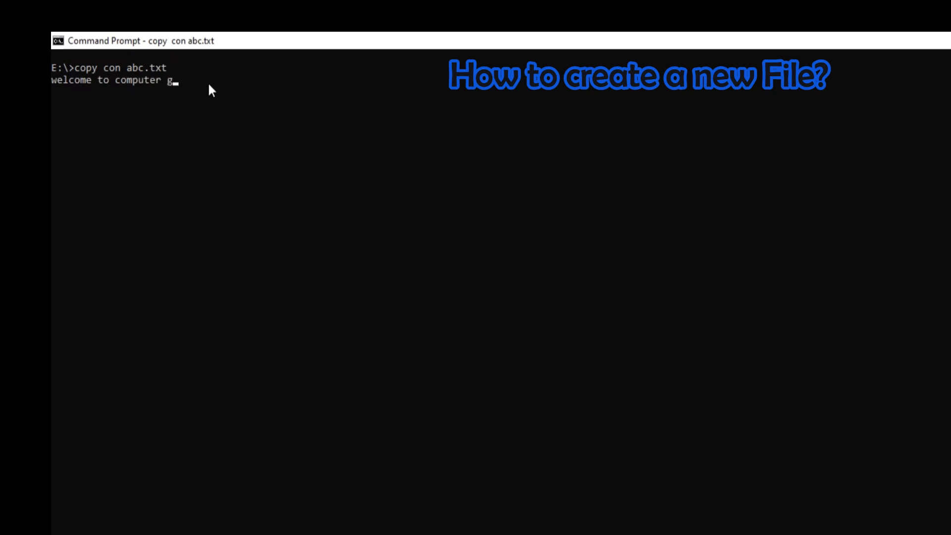
text(ate)
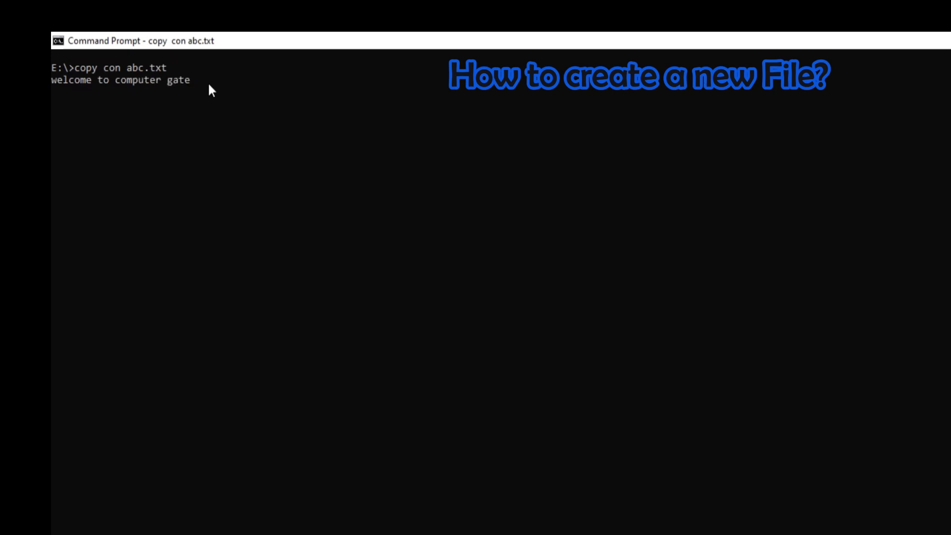
text(way c)
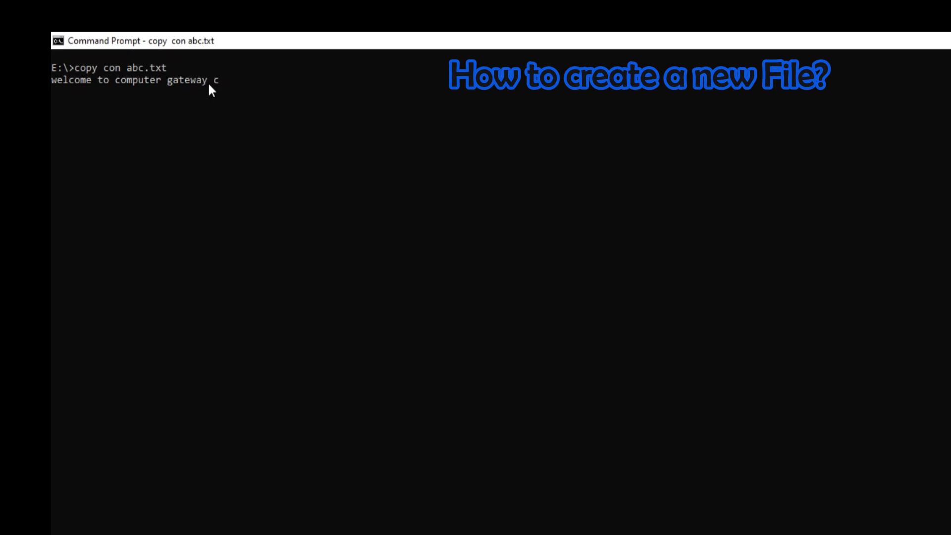
text(hannel)
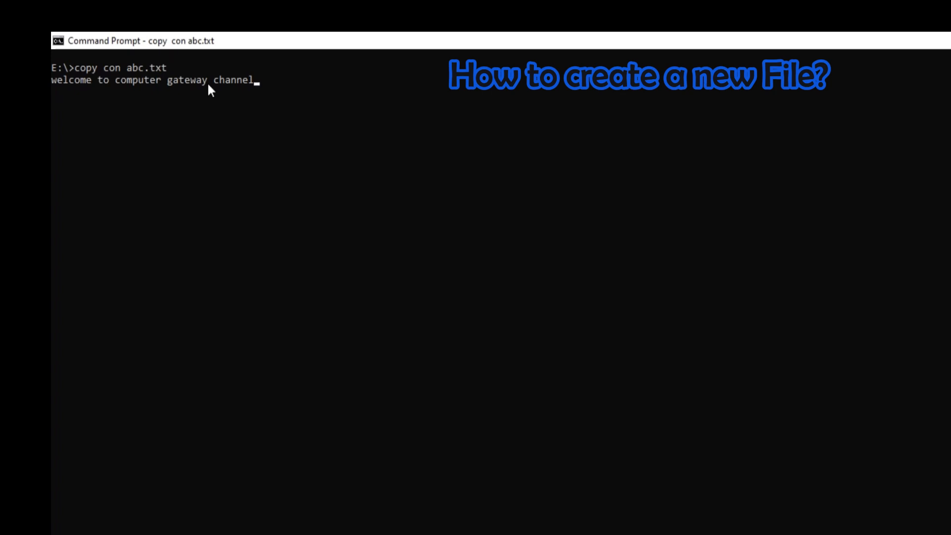
key(ctrl+z)
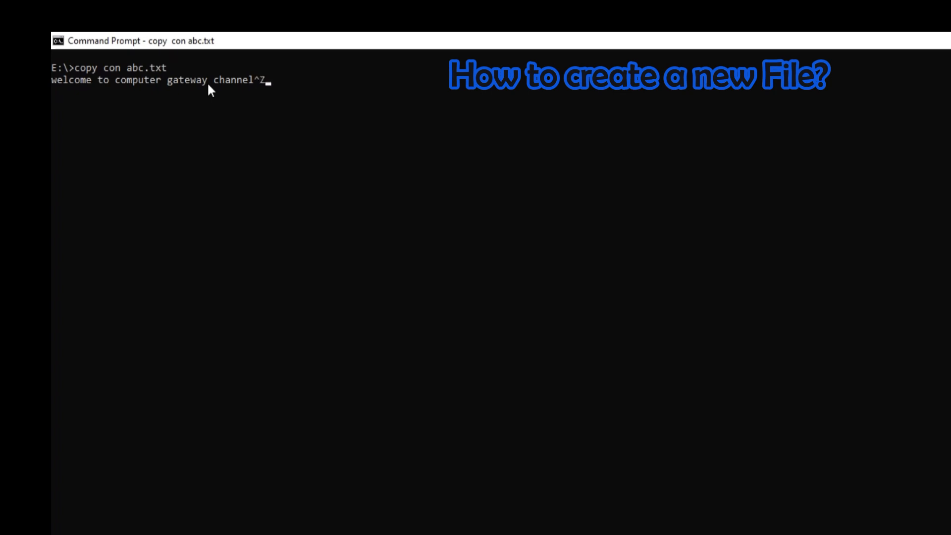
key(Enter)
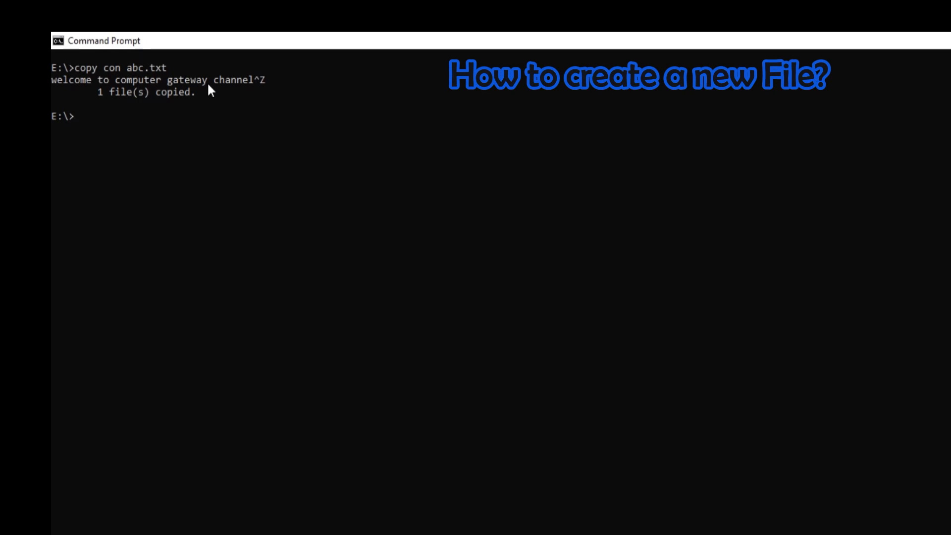
- List E:\ to confirm abc.txt exists at 35 bytes
text(dir)
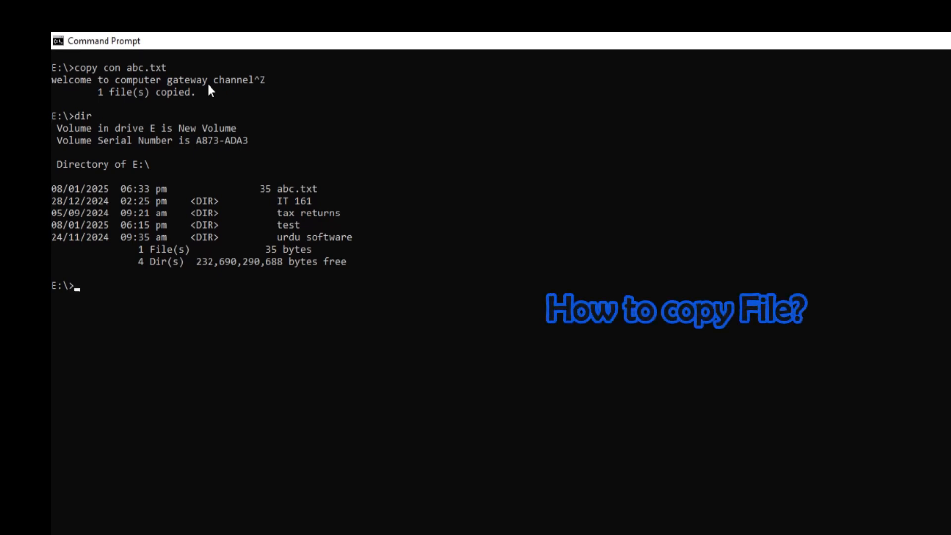
- Copy abc.txt from drive E to drive D with copy abc.txt d:
text(c)
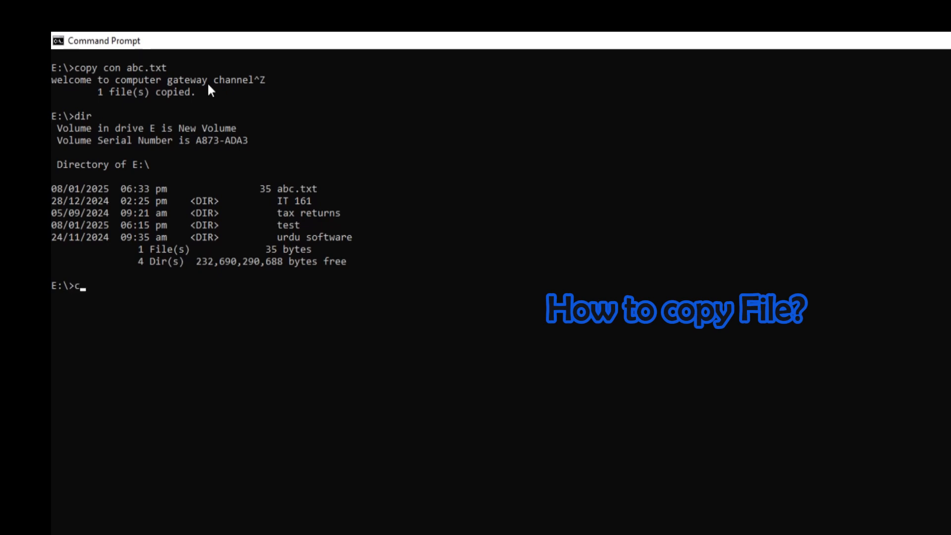
text(opy ab)
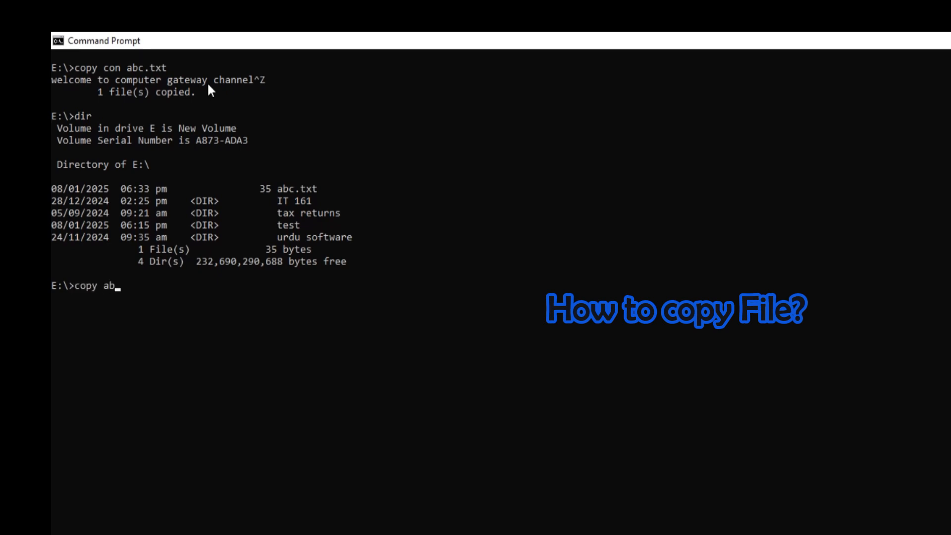
text(.t)
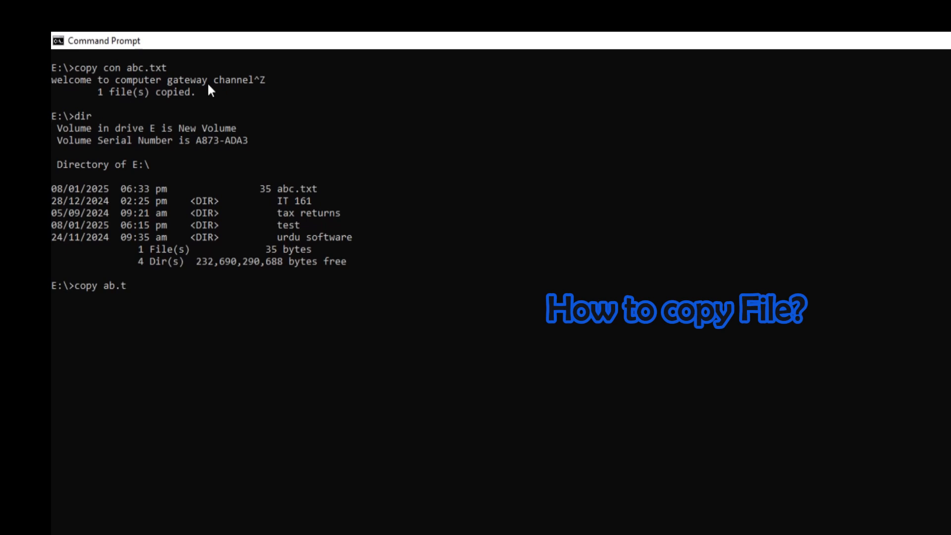
text(xt)
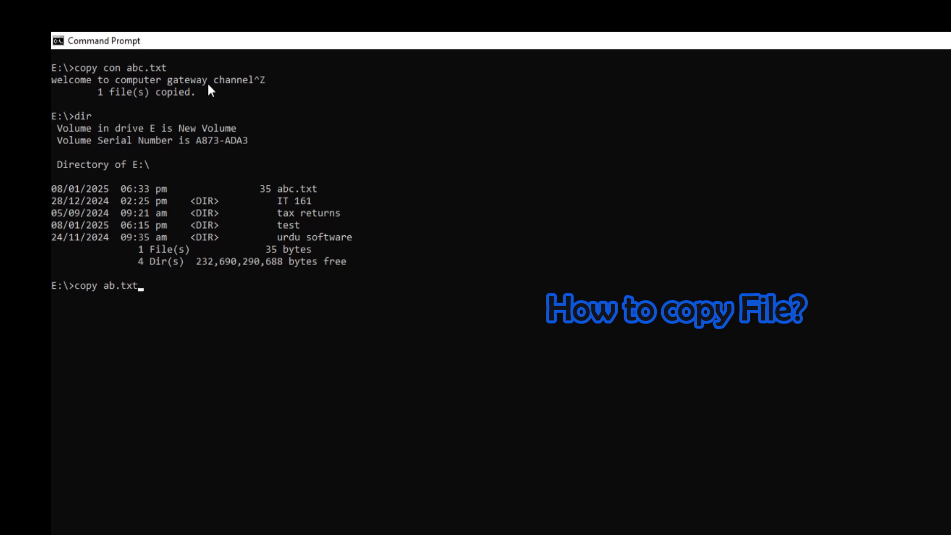
key(Backspace)
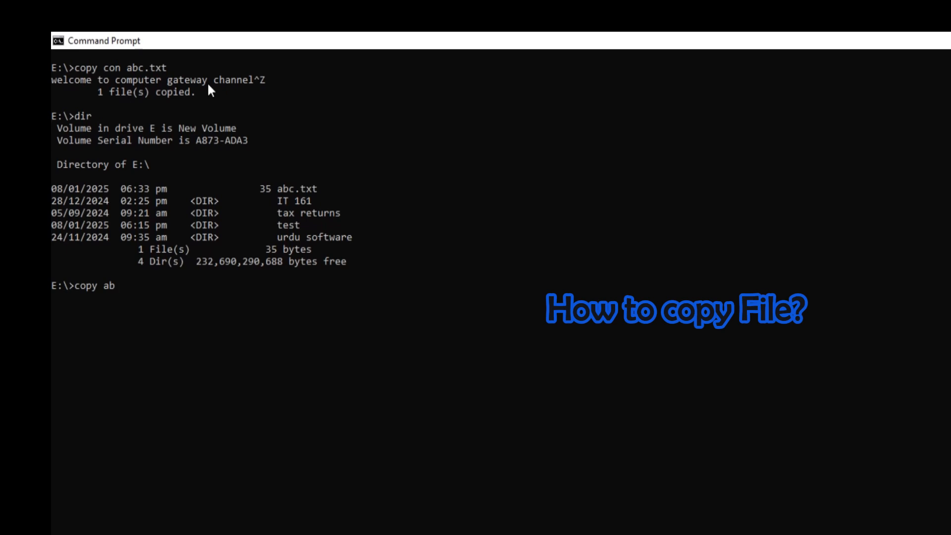
text(c.t)
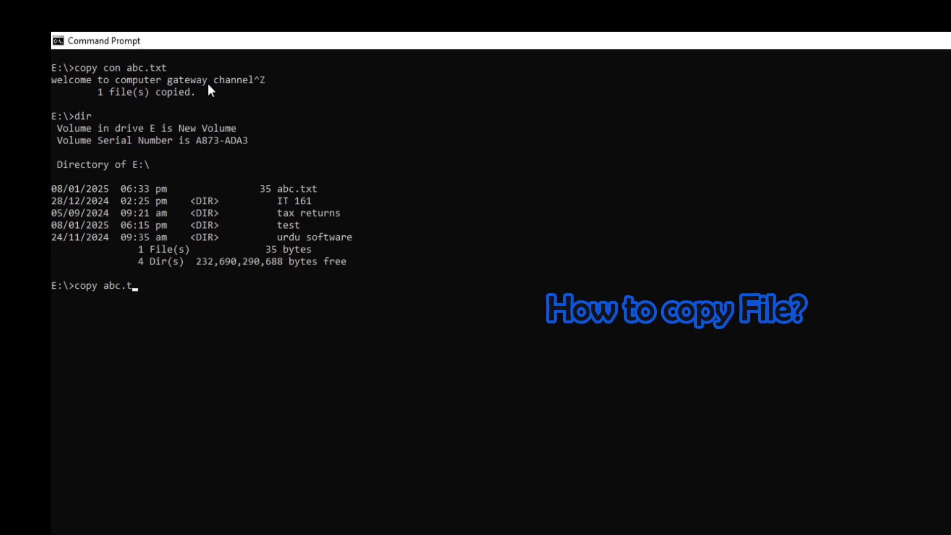
text(x)
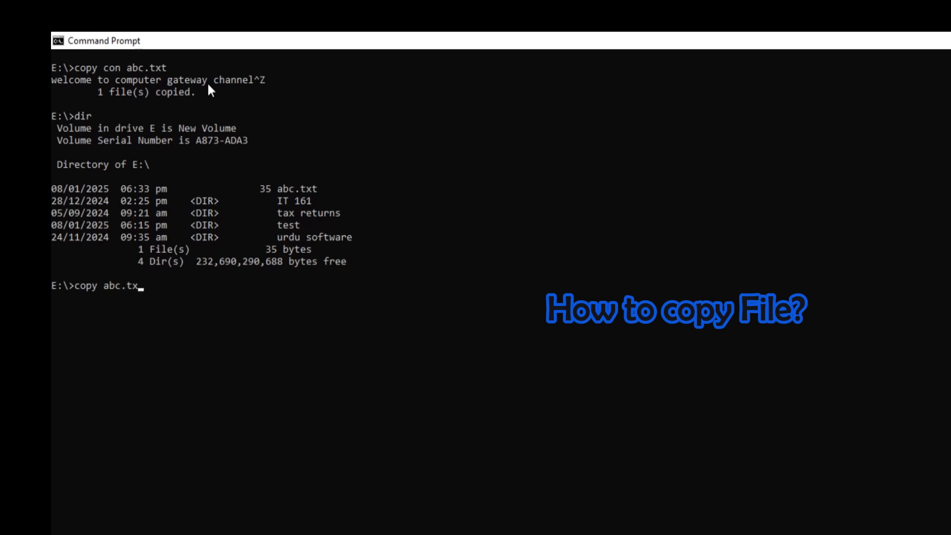
text(t)
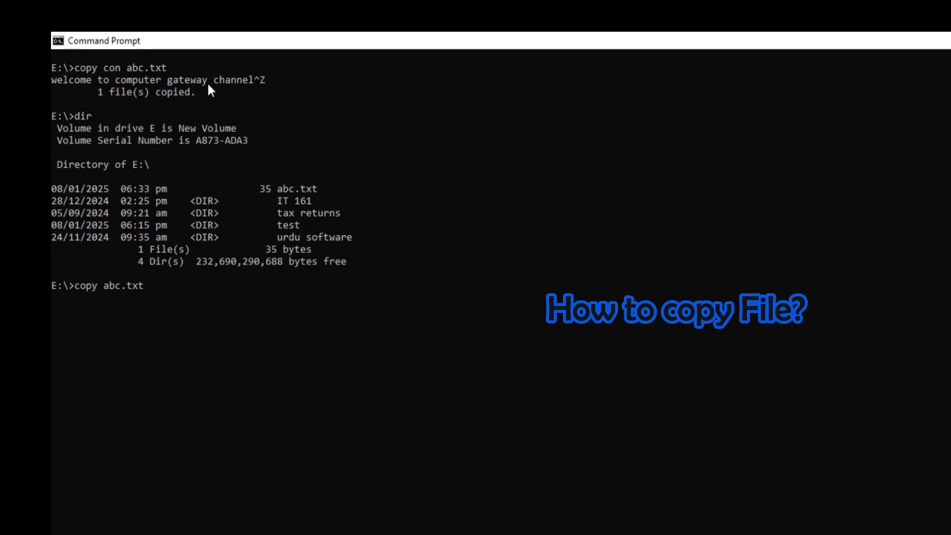
text(d:)
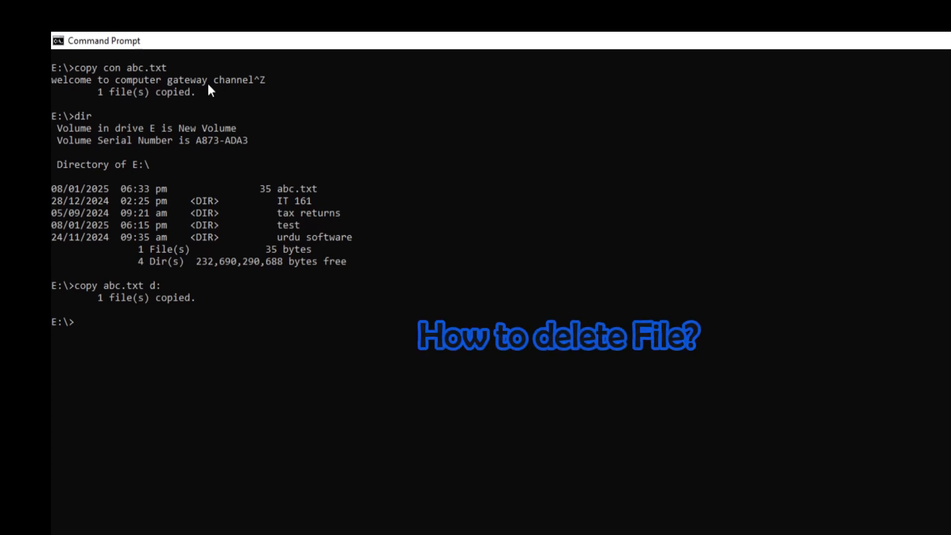
- Delete abc.txt from drive E, then list E:\ showing 0 files and four folders
text(del)
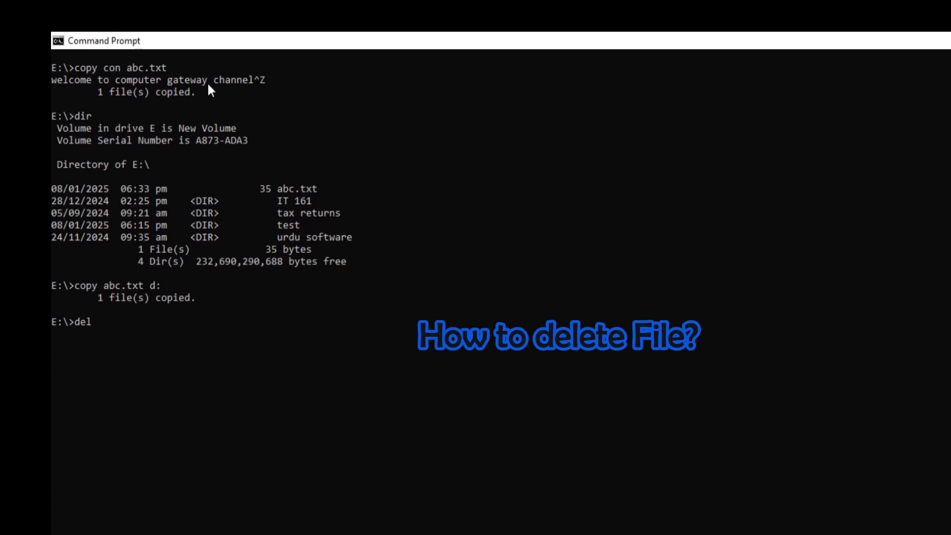
text(abc.)
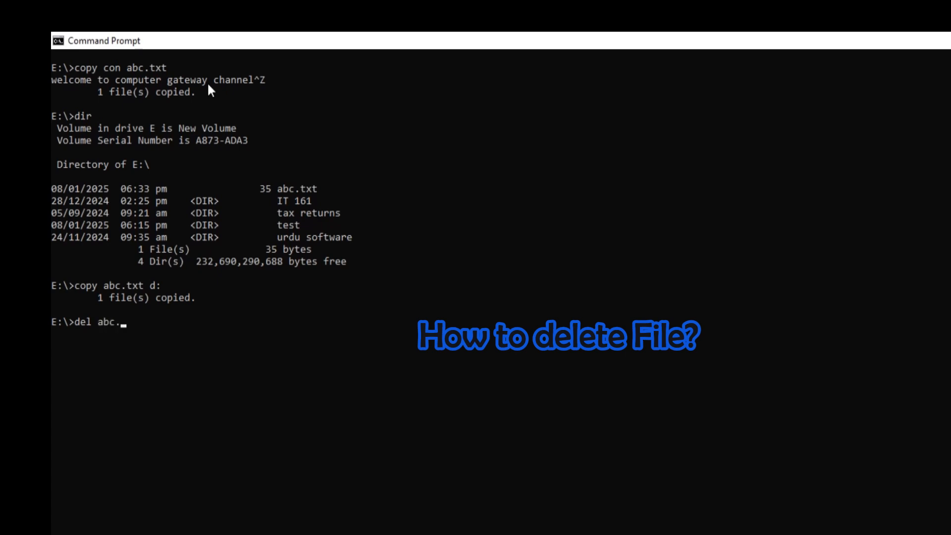
text(txt)
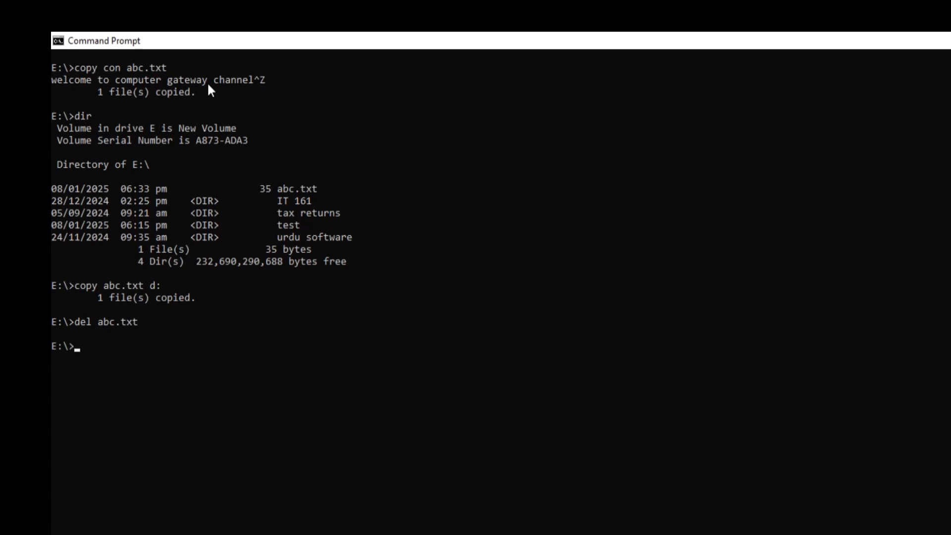
text(dir)
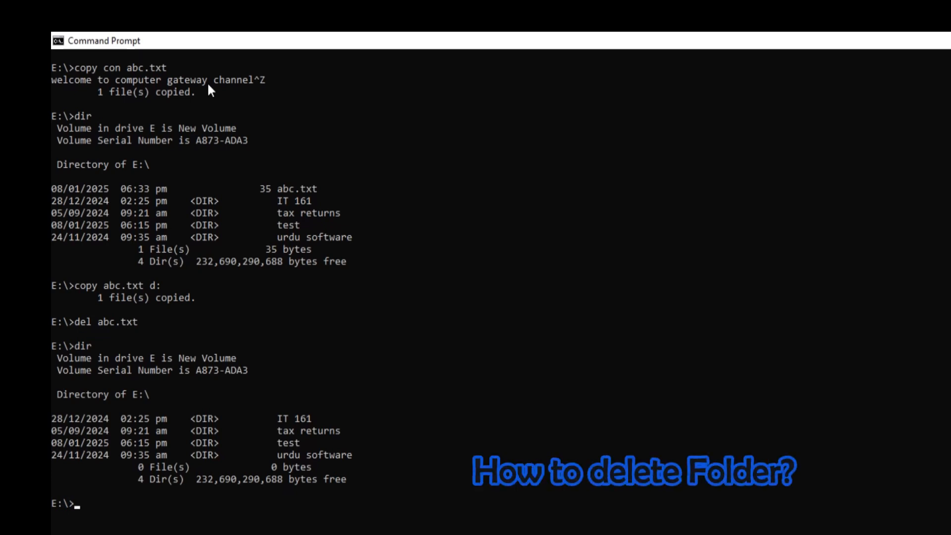
- Remove the test folder from drive E with rd test
text(rd)
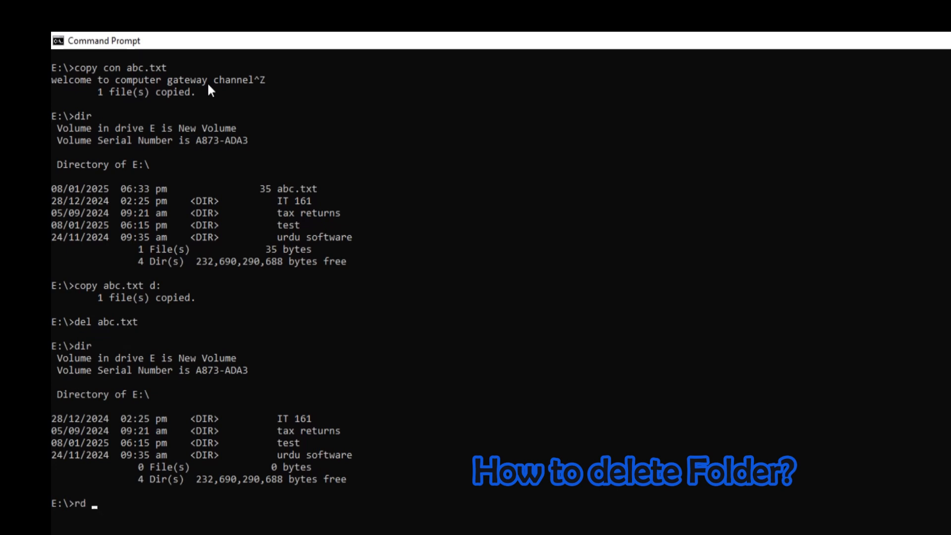
text(tes)
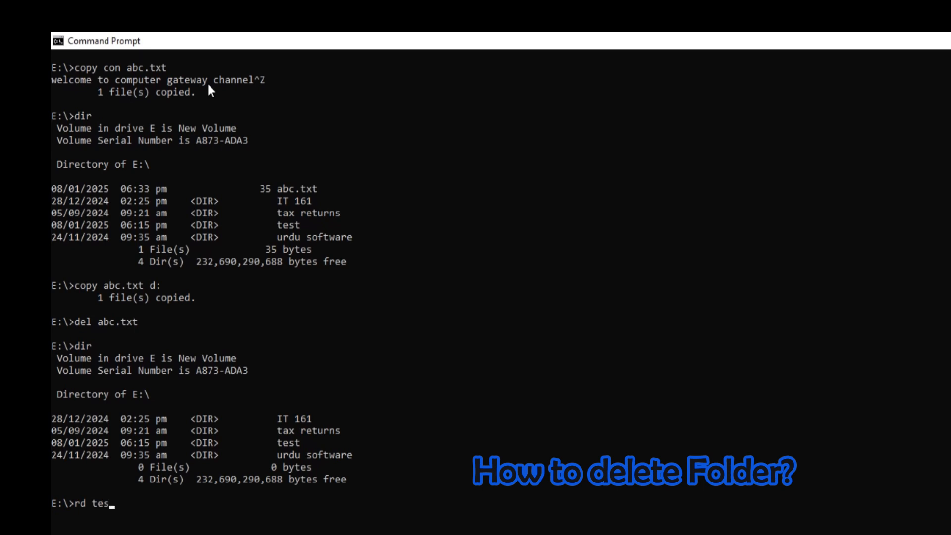